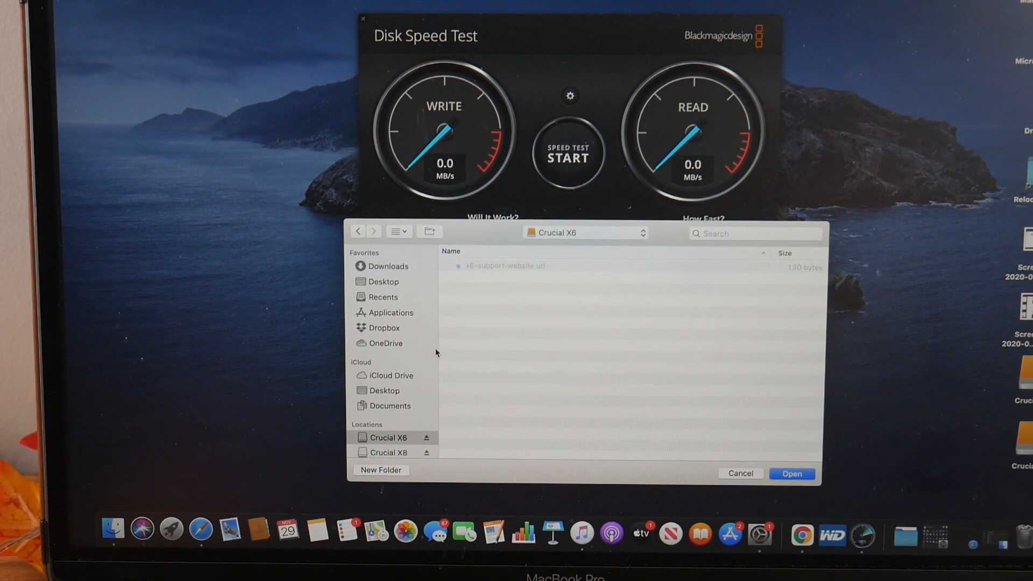
{"action": "mouse_move", "coordinate": [603, 444]}
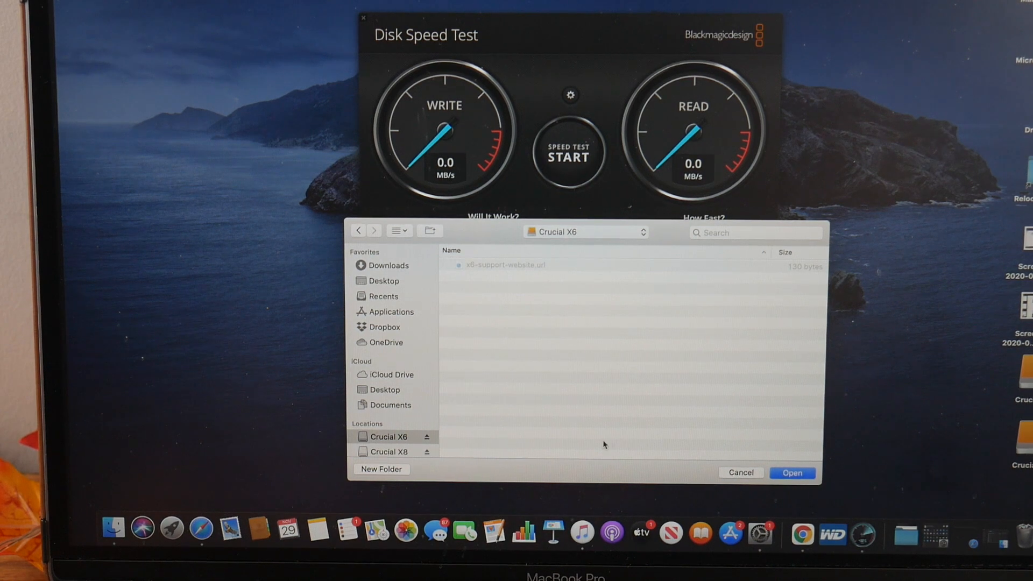
- Confirm Crucial X6 as the target drive in the Select Target Drive dialog
{"action": "left_click", "coordinate": [791, 472]}
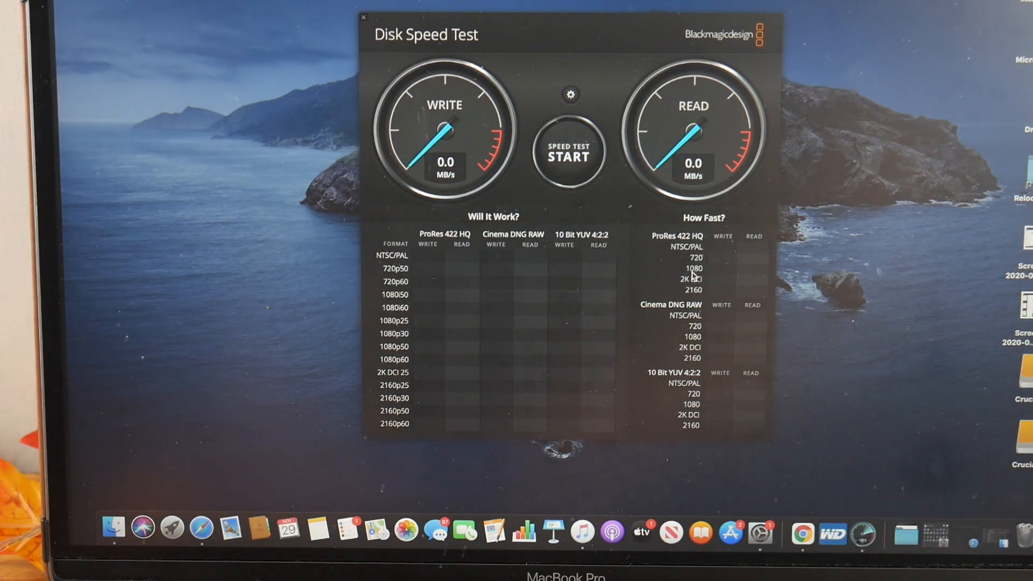
{"action": "mouse_move", "coordinate": [566, 43]}
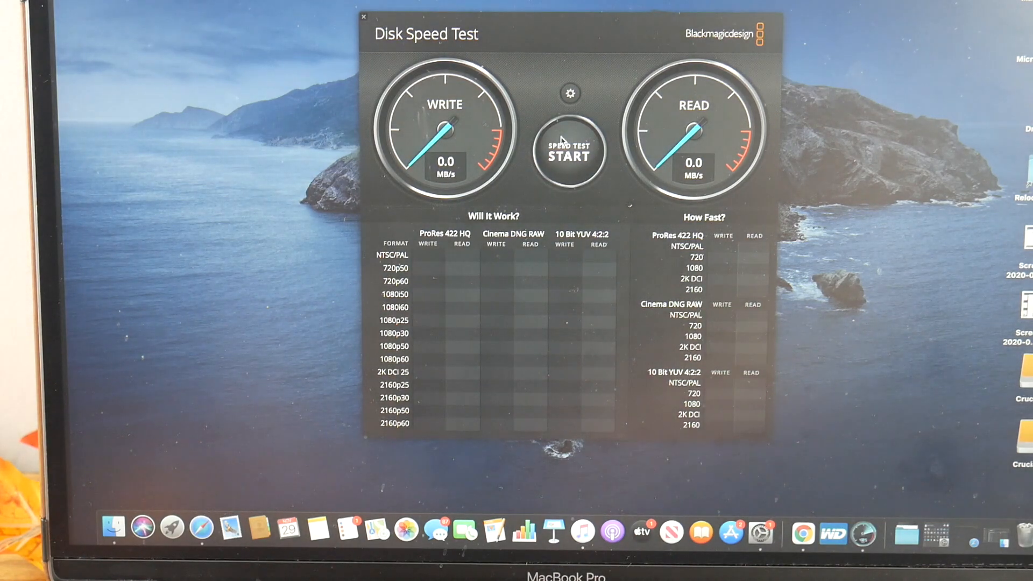
- Run the speed test on the Crucial X6, reaching about 465 MB/s write and 526 MB/s read
{"action": "left_click", "coordinate": [569, 152]}
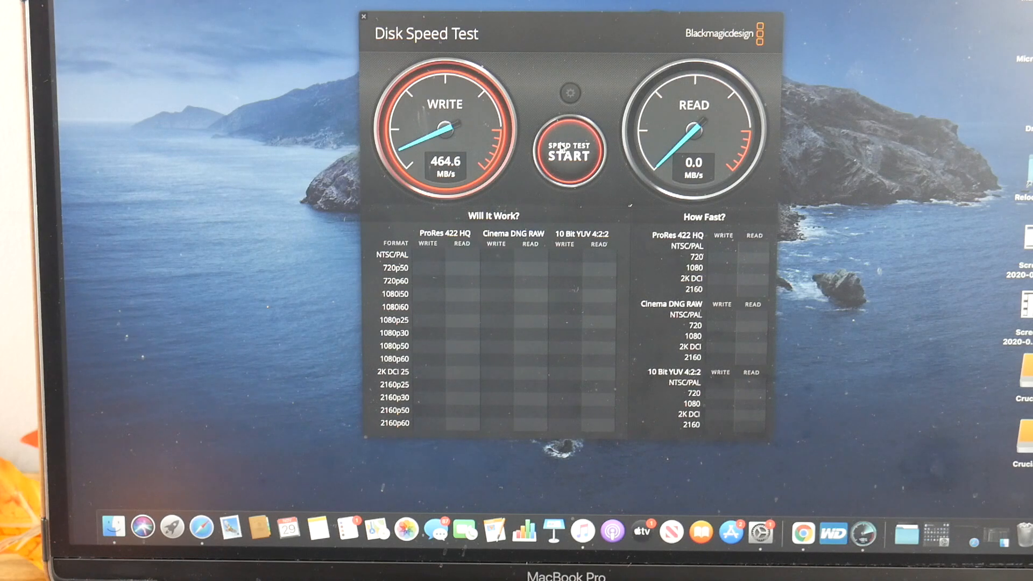
{"action": "left_click", "coordinate": [568, 150]}
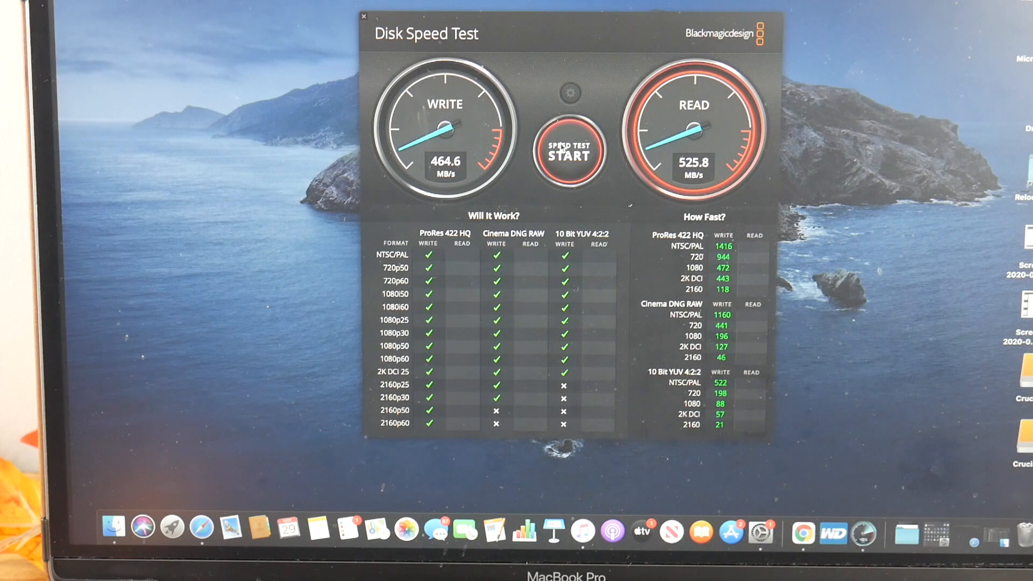
{"action": "left_click", "coordinate": [568, 150]}
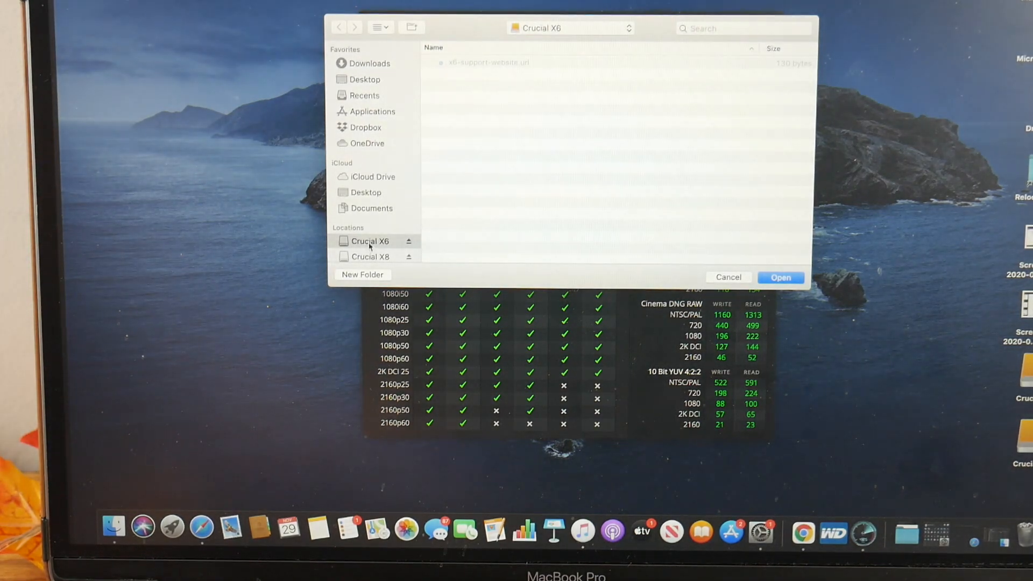
- Select Crucial X8 under Locations and confirm it as the test drive
{"action": "left_click", "coordinate": [369, 256]}
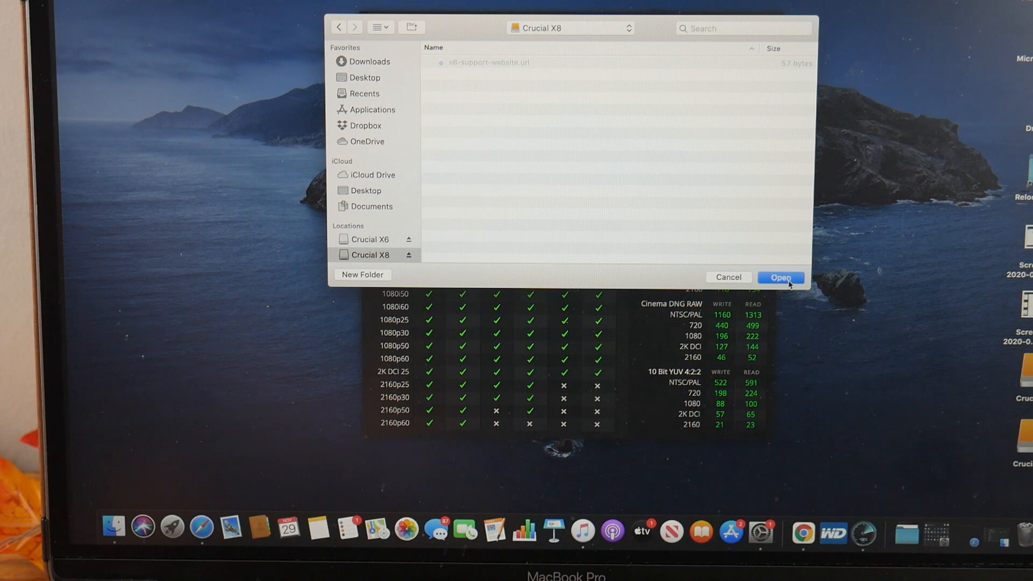
{"action": "left_click", "coordinate": [780, 276]}
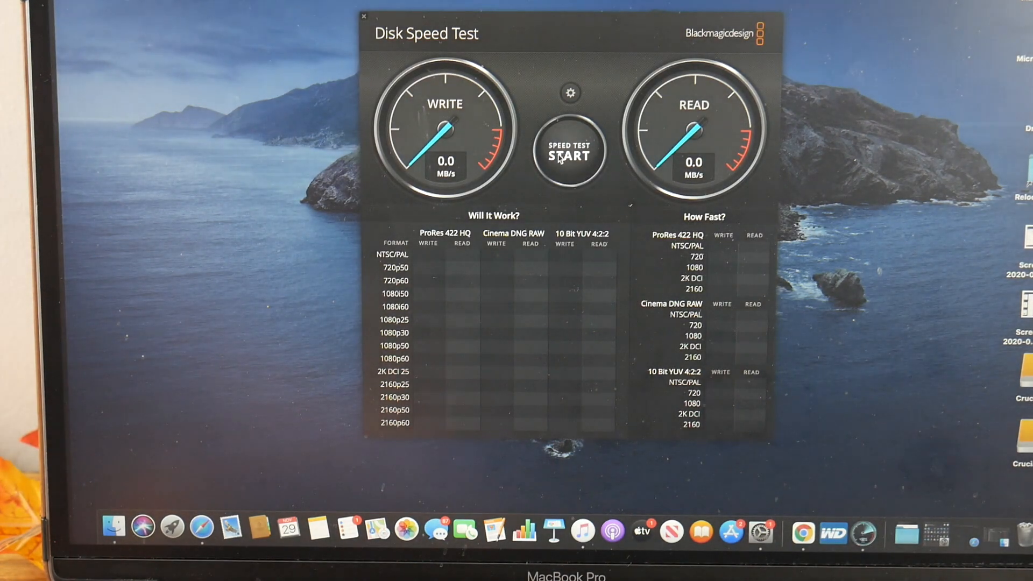
- Run the Crucial X8 speed test to about 934 MB/s write and 949 MB/s read, then stop it
{"action": "left_click", "coordinate": [568, 152]}
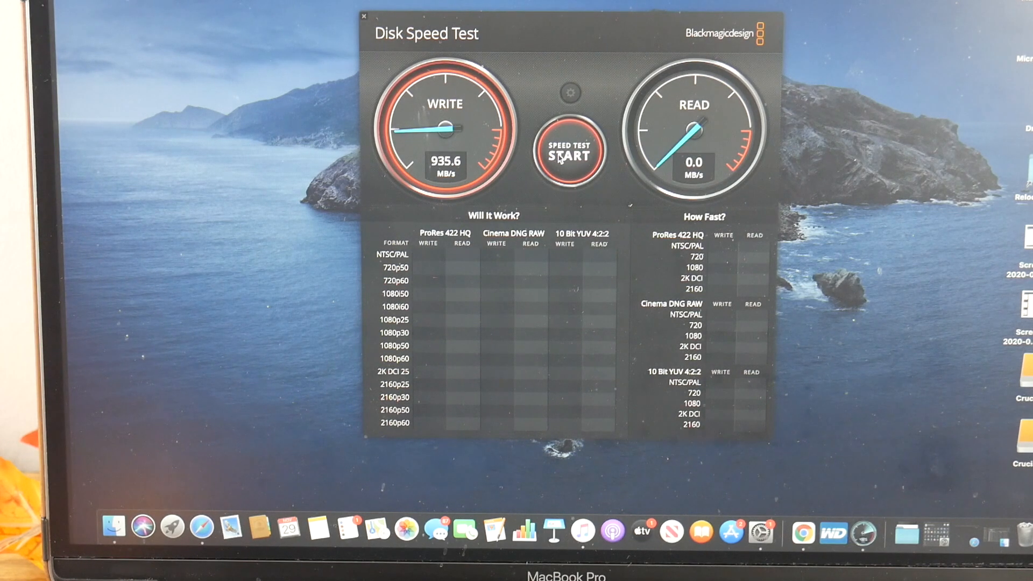
{"action": "left_click", "coordinate": [568, 150]}
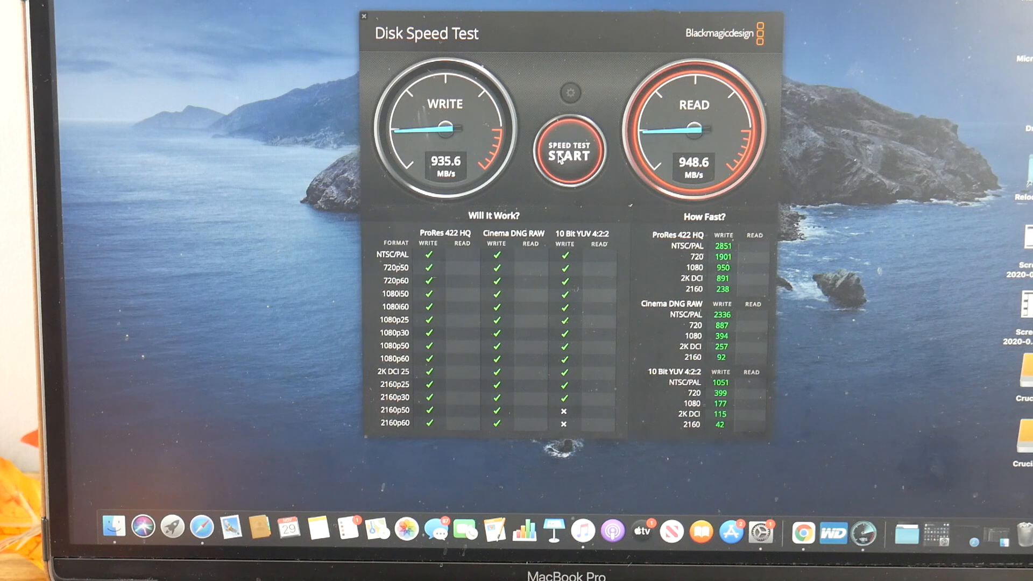
{"action": "left_click", "coordinate": [569, 150]}
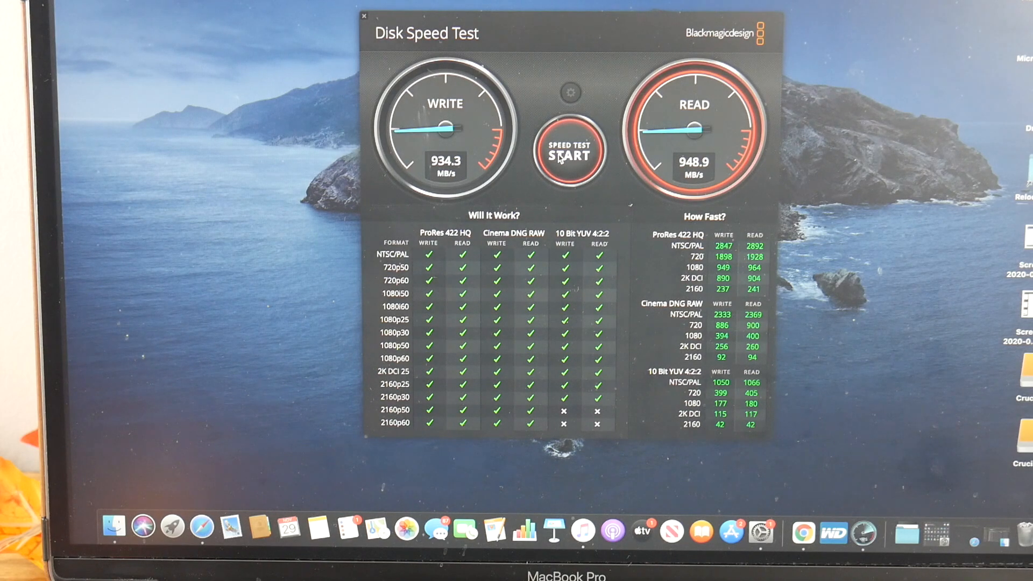
{"action": "left_click", "coordinate": [568, 149]}
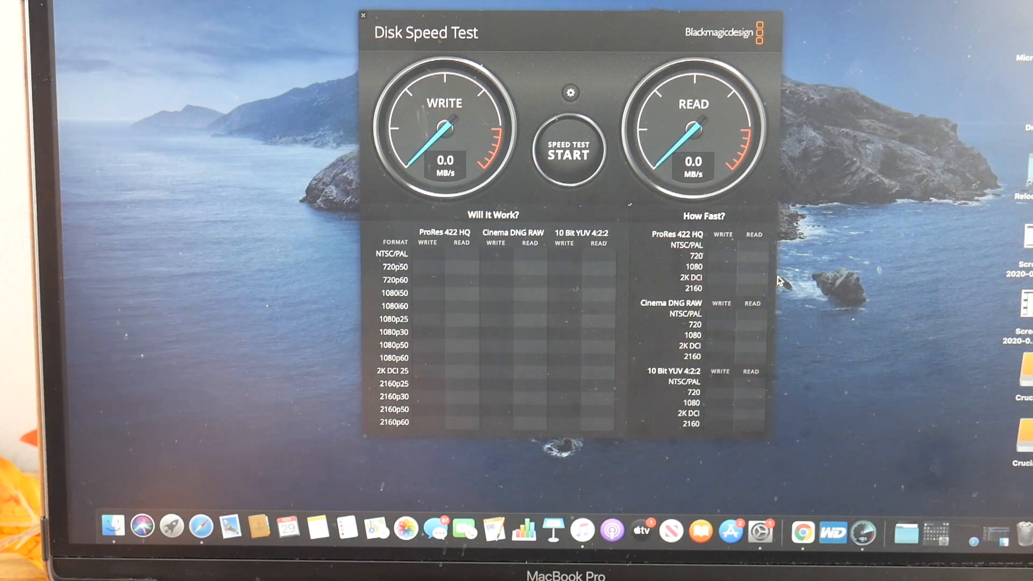
- Run another speed test, reaching about 427 MB/s write and 421 MB/s read
{"action": "left_click", "coordinate": [568, 152]}
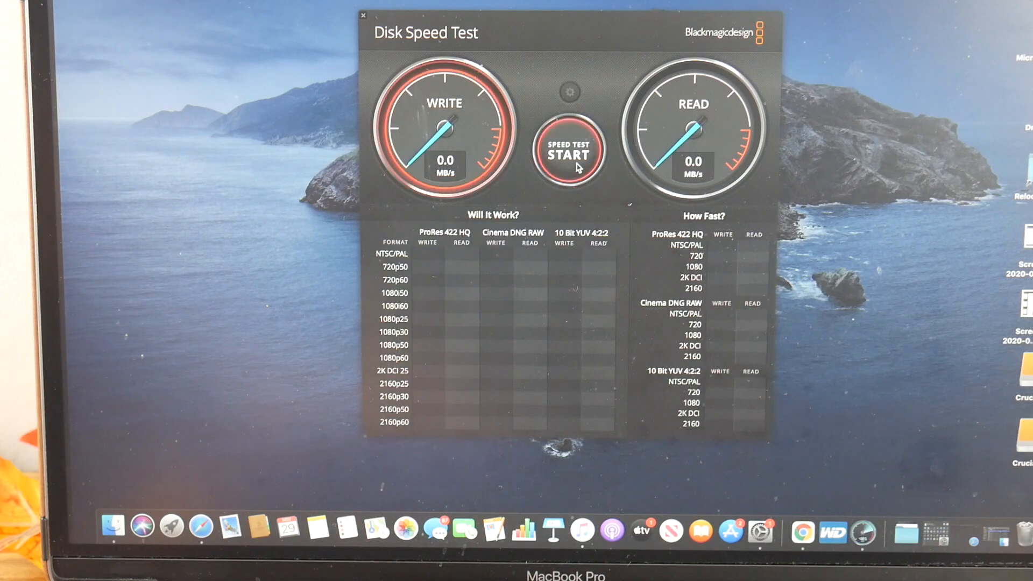
{"action": "left_click", "coordinate": [567, 150]}
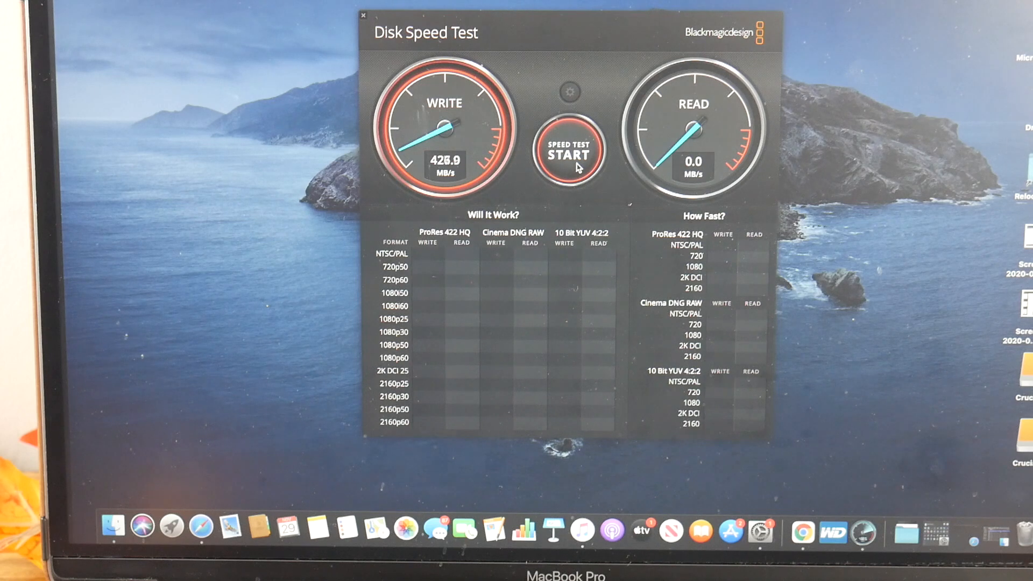
{"action": "left_click", "coordinate": [568, 152]}
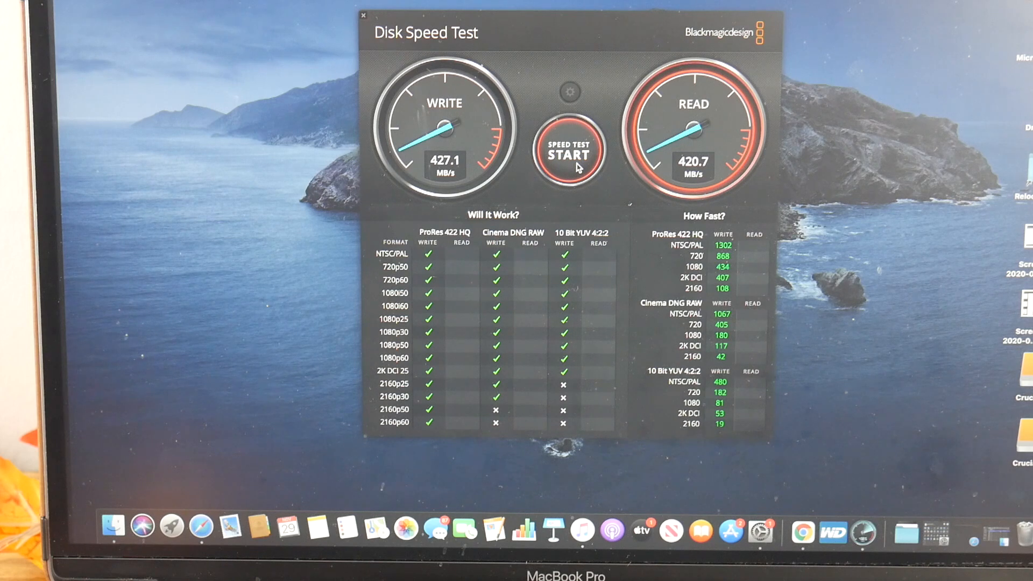
{"action": "left_click", "coordinate": [567, 151]}
{"action": "type", "text": "bl"}
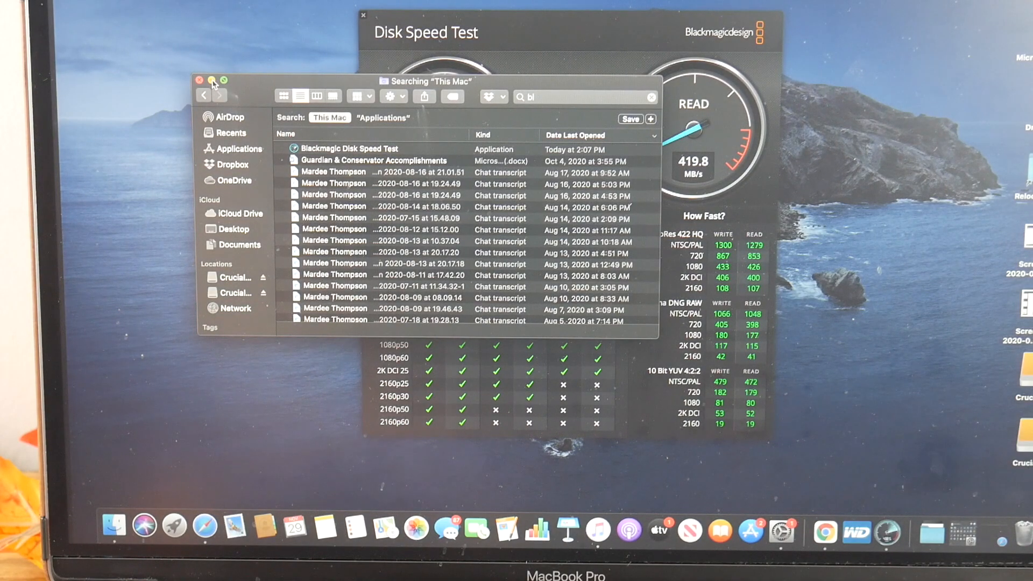
- Dismiss the Finder search window so the 427/420 MB/s results table shows
{"action": "left_click", "coordinate": [198, 79]}
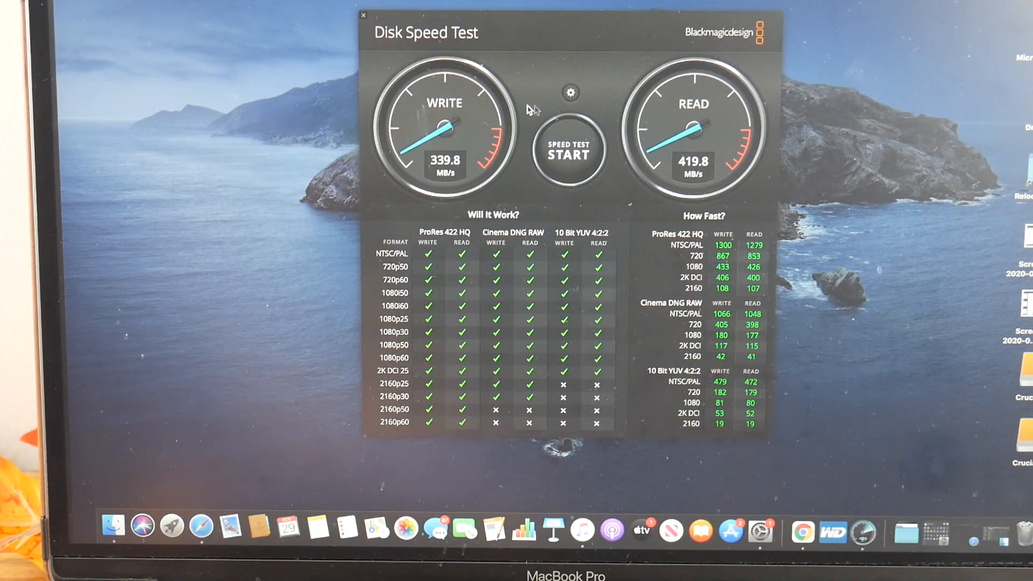
- Pick a different target drive from the gear menu's Select Target Drive option
{"action": "left_click", "coordinate": [570, 92]}
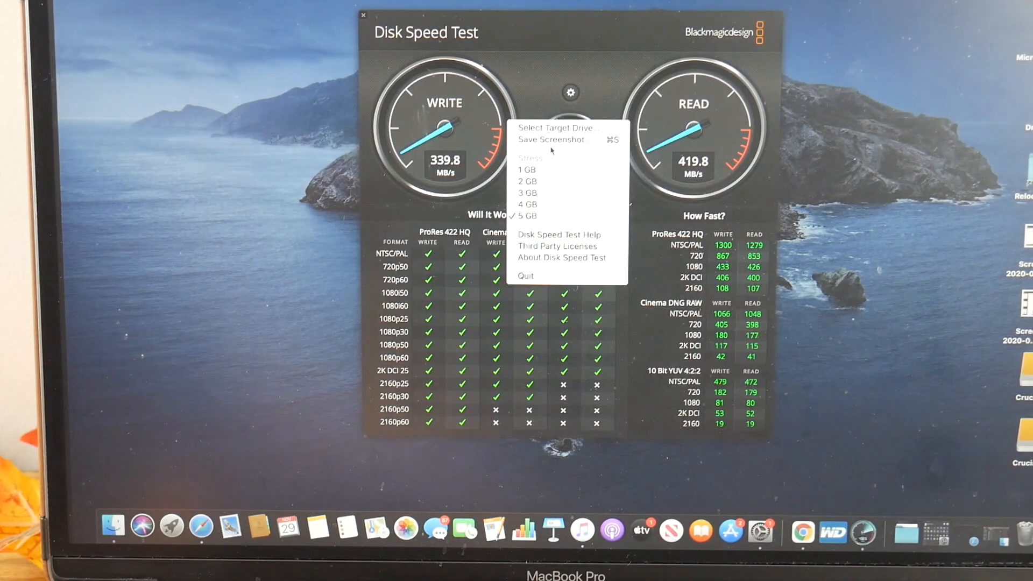
{"action": "mouse_move", "coordinate": [555, 128]}
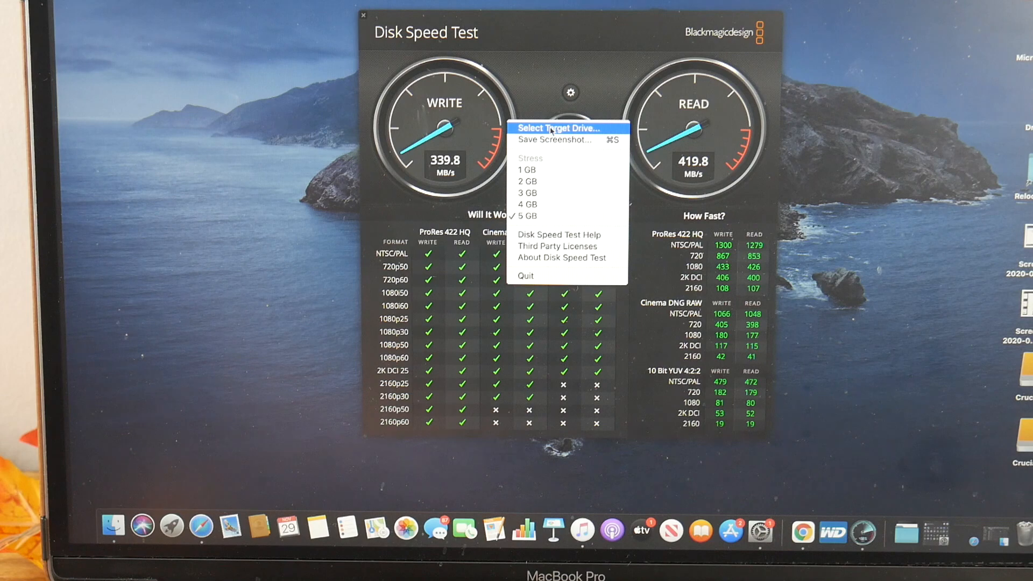
{"action": "left_click", "coordinate": [555, 128]}
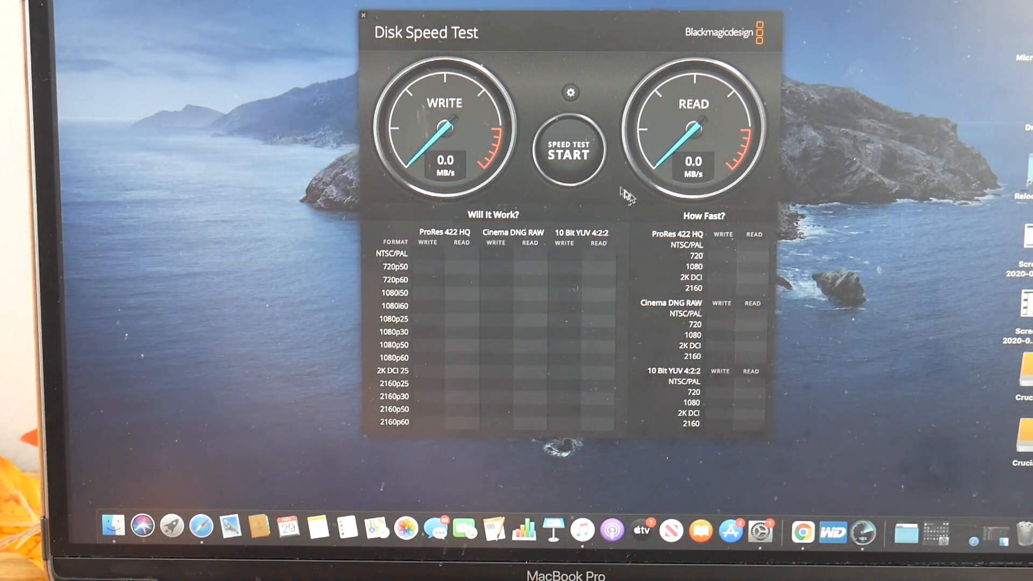
- Run the speed test on the newly chosen drive, showing about 425 MB/s write and 406 MB/s read
{"action": "left_click", "coordinate": [566, 149]}
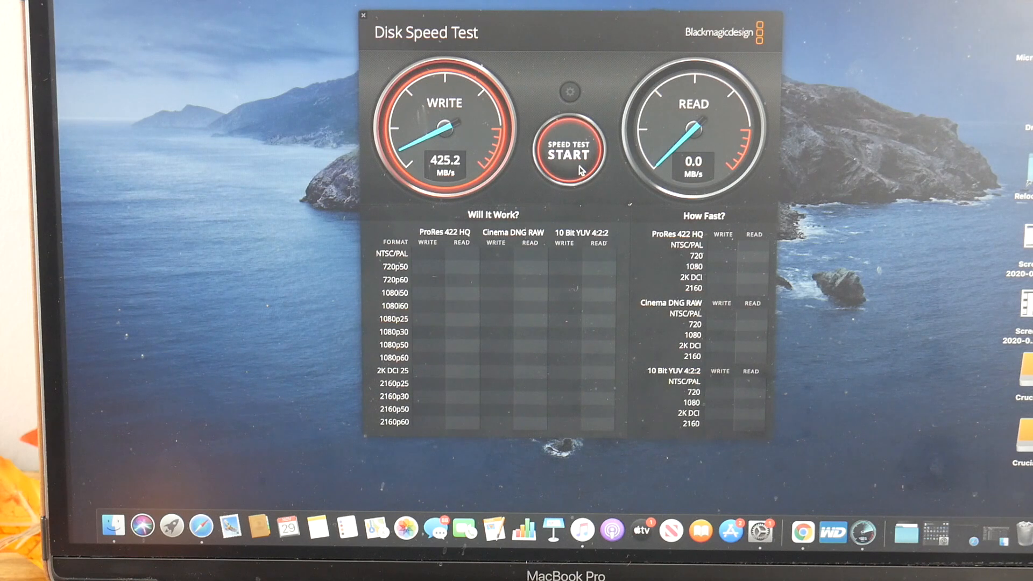
{"action": "left_click", "coordinate": [567, 153]}
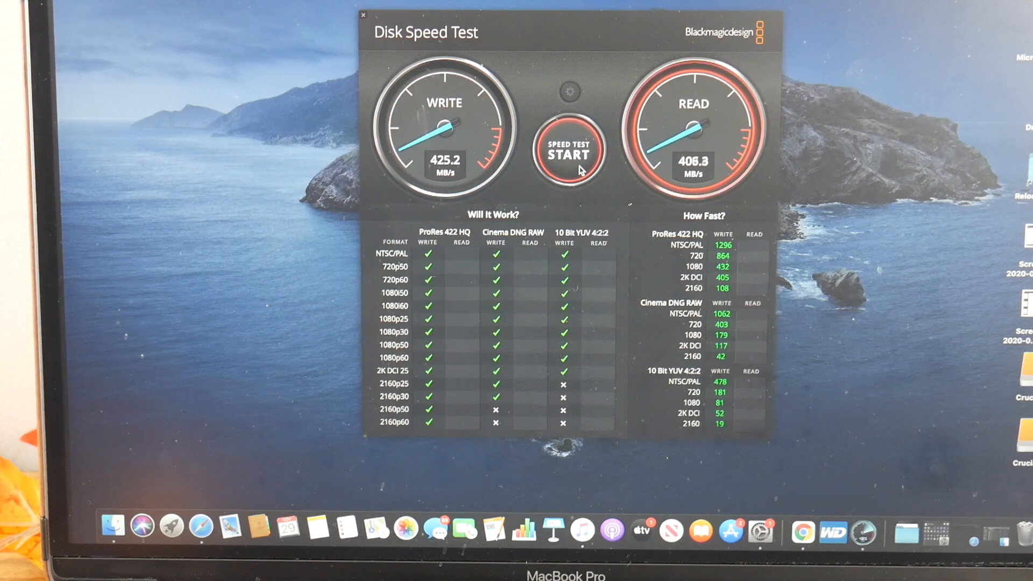